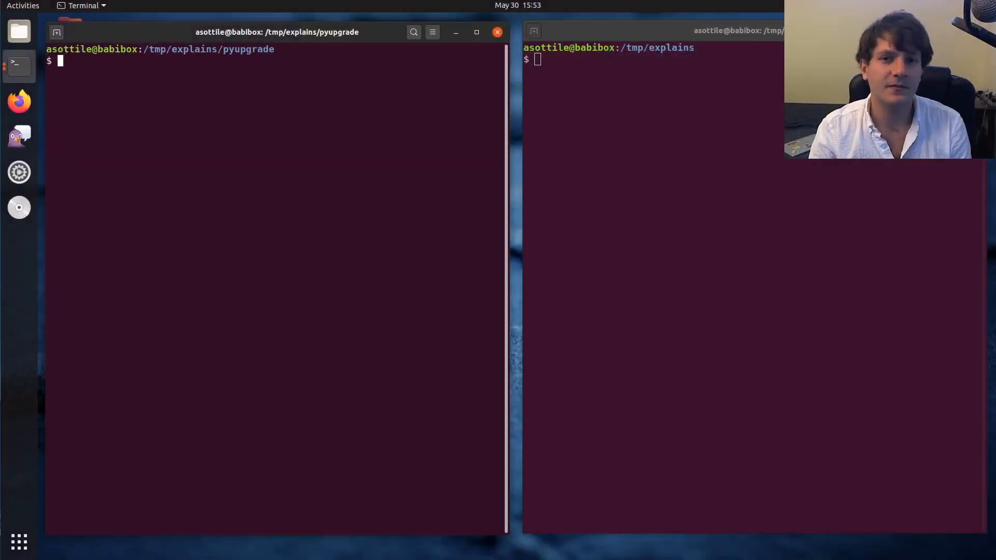
Move into the pyupgrade project and list its contents after removing tox.ini
text(cd pyupgrade/)
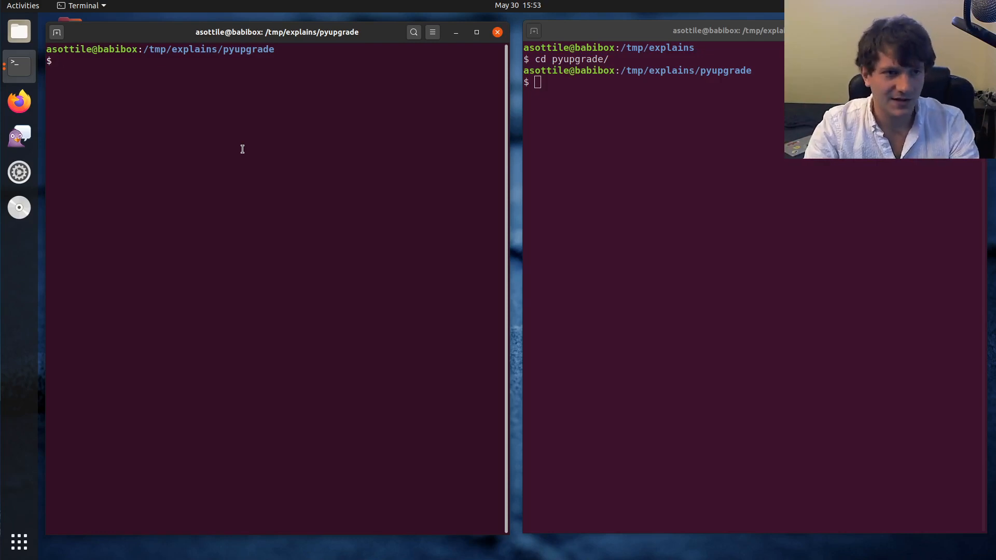
text(ls tox.ini)
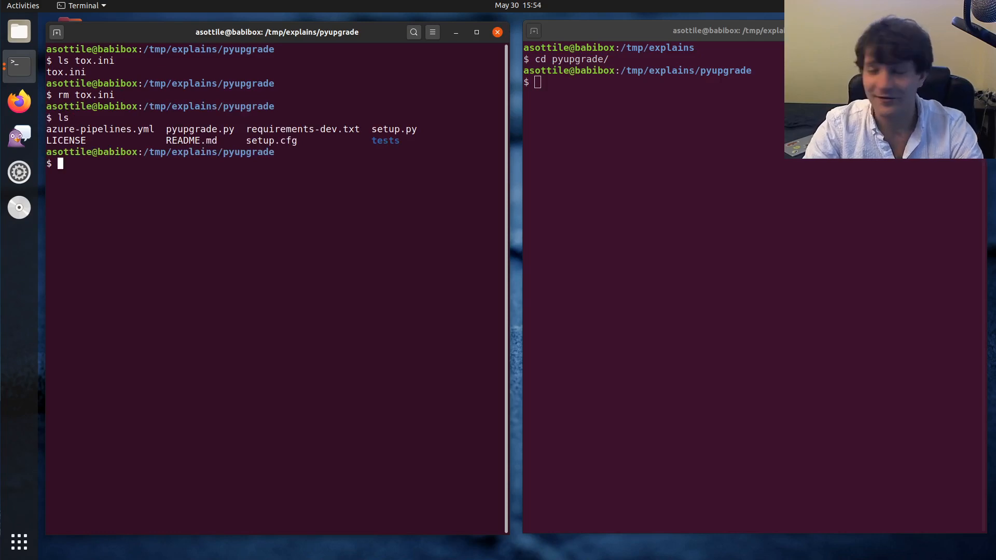
Start a new tox.ini in babi and show the full project listing with ls -al
text(nano t)
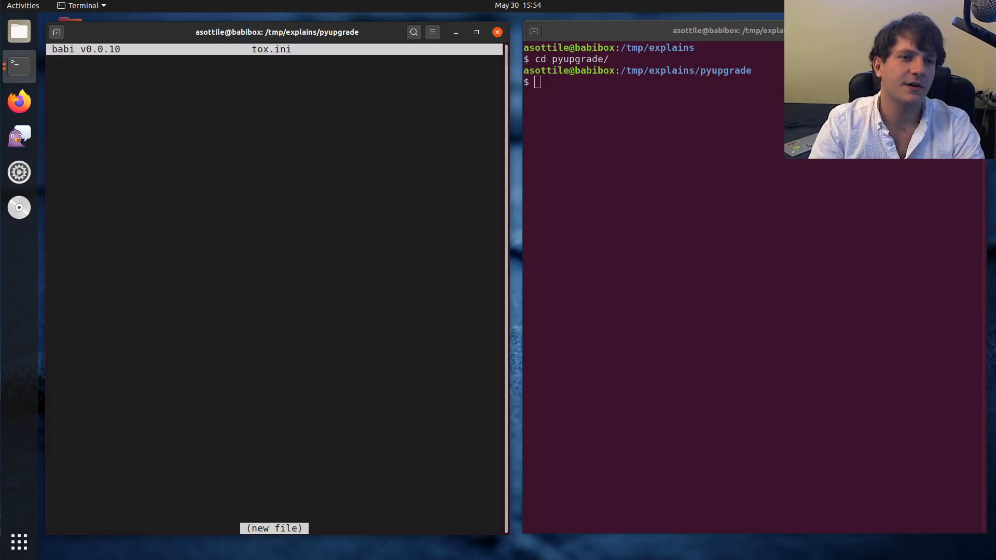
mouse_move(358, 157)
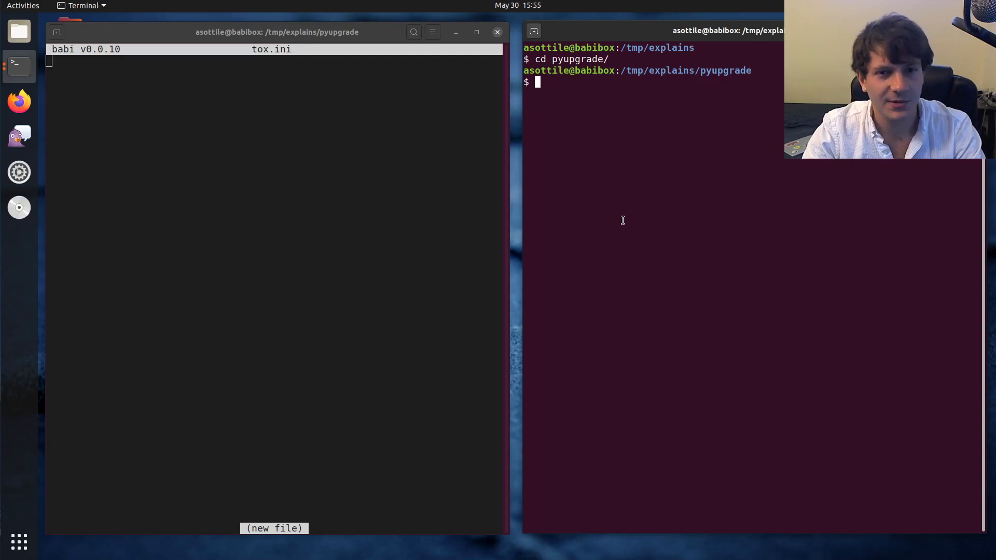
text(ls -al)
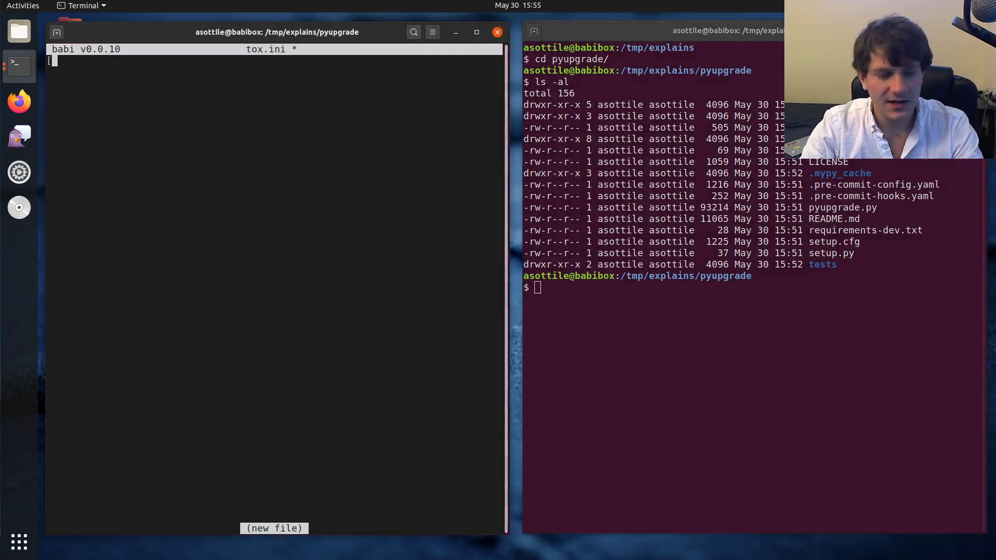
Add [tox] and [testenv] sections and begin the envlist = line under [tox]
text([tox])
text([testenv)
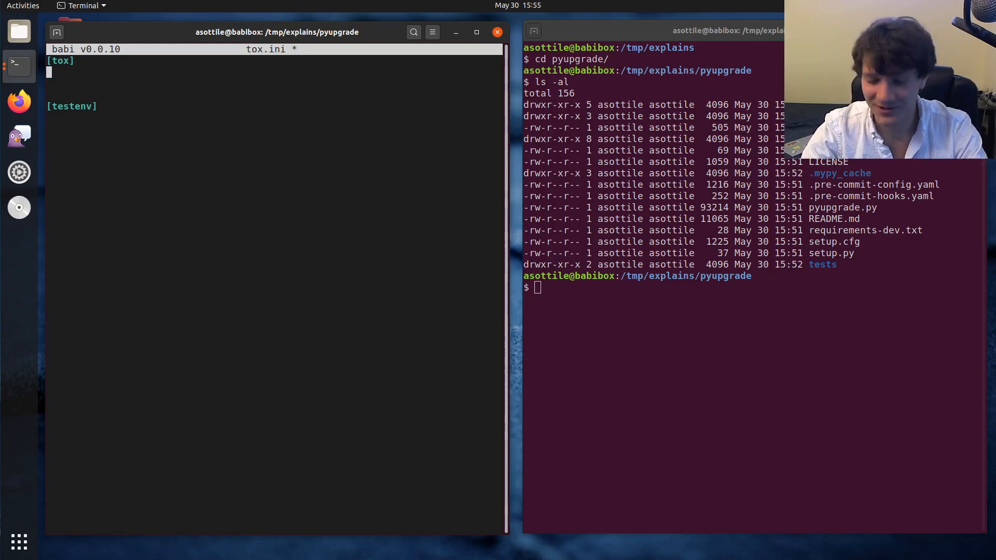
text(envlist =)
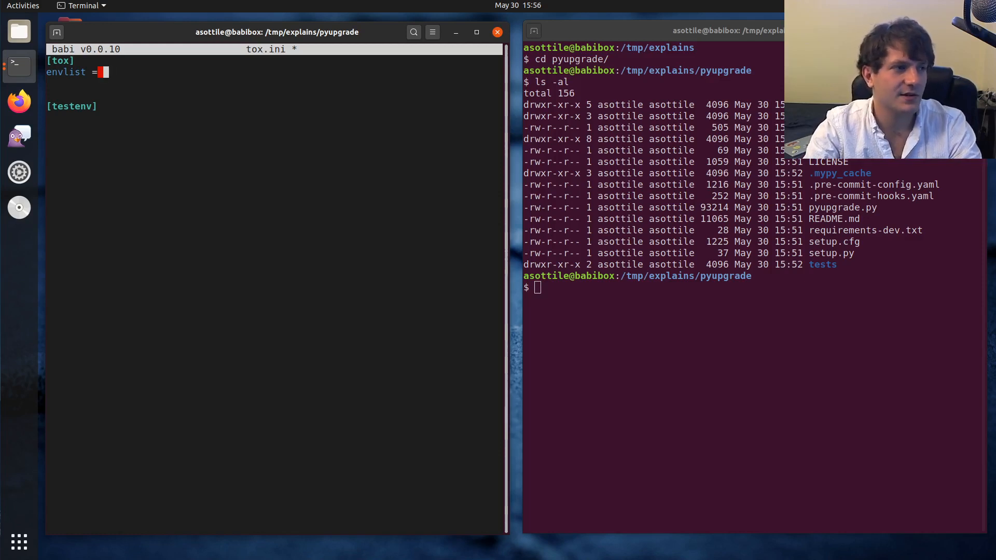
Complete envlist as py36,py37,py38,py39,pypy3,py310 and save tox.ini
text(p)
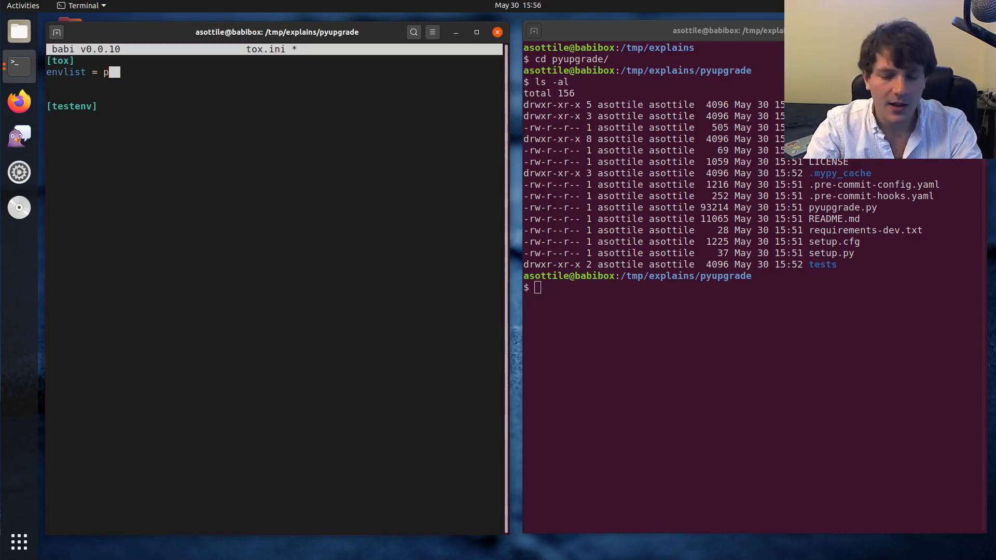
text(y36mp)
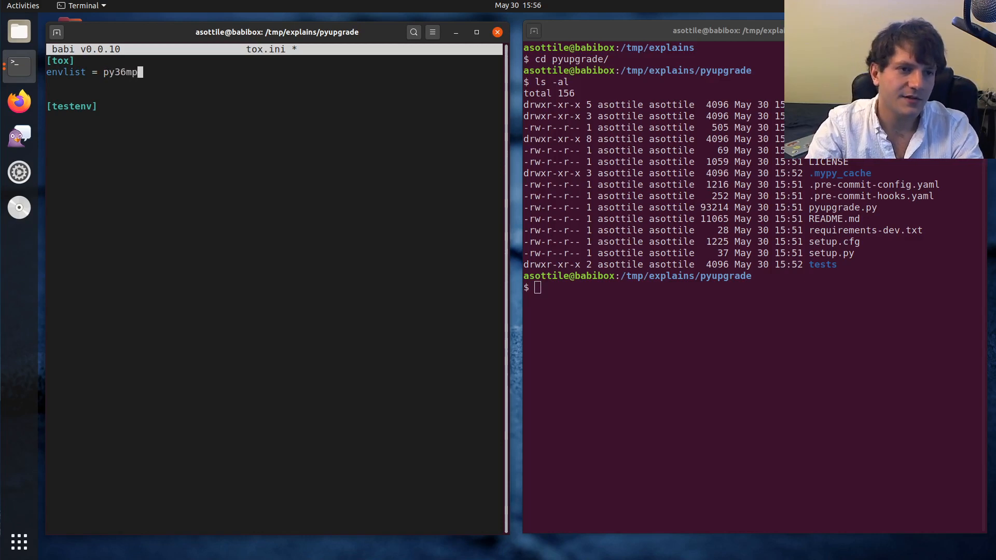
text(,py37,py38,py39)
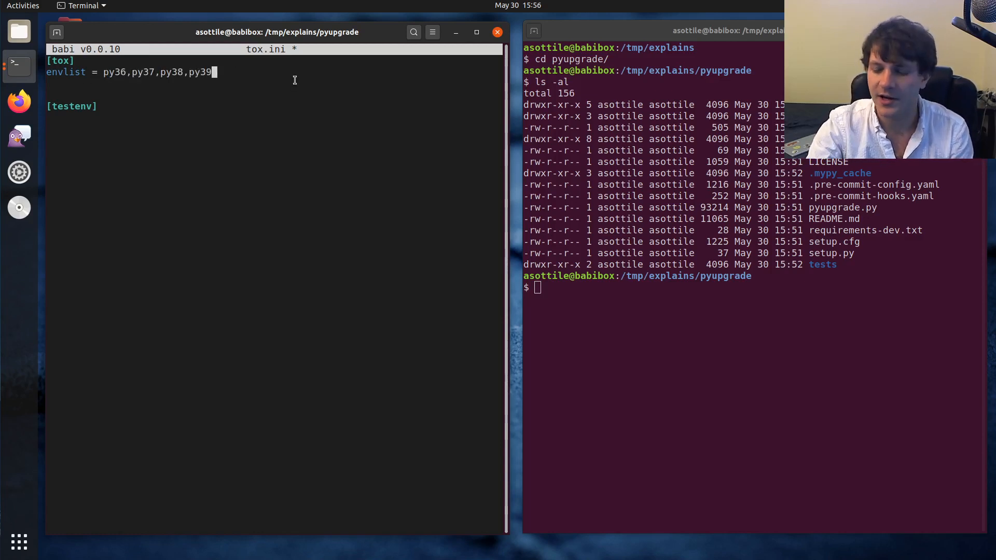
text(,pypy)
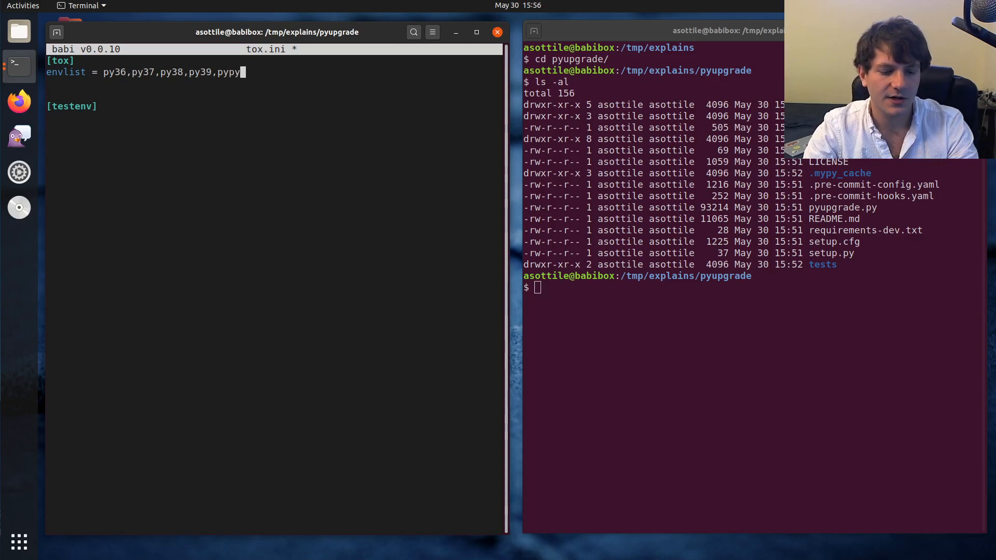
text(3)
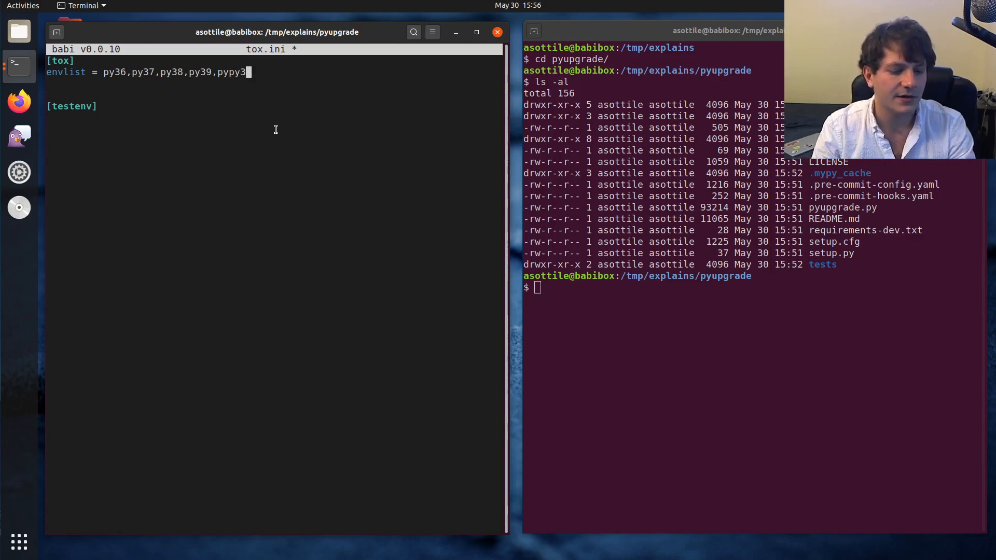
key(ctrl+s)
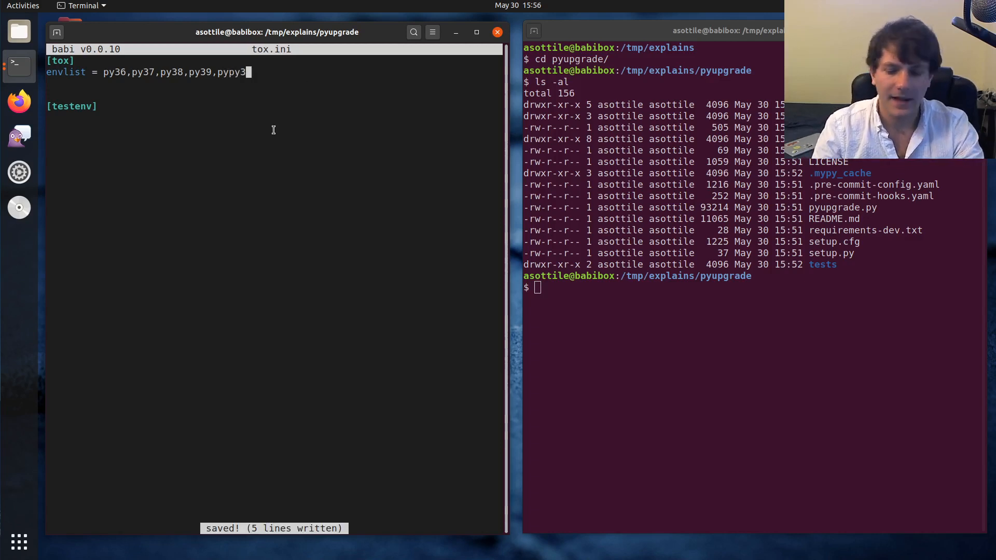
text(,py3`)
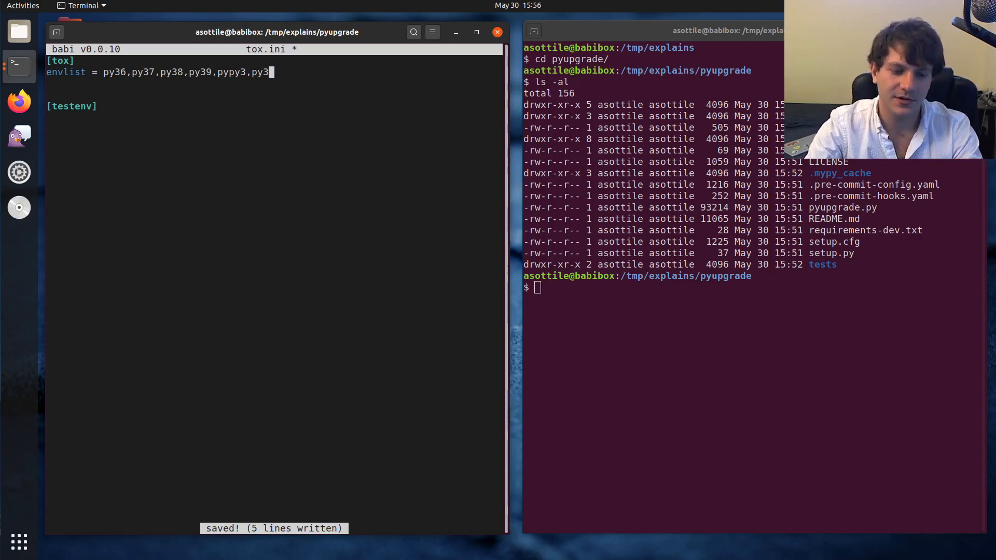
text(10)
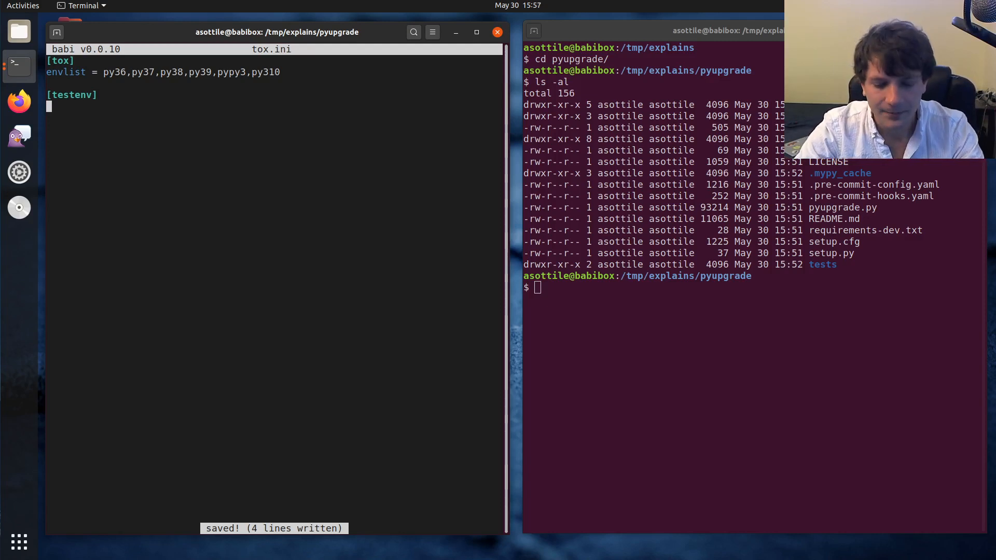
Under [testenv] add deps = -rrequirements-dev.txt
text(deps =)
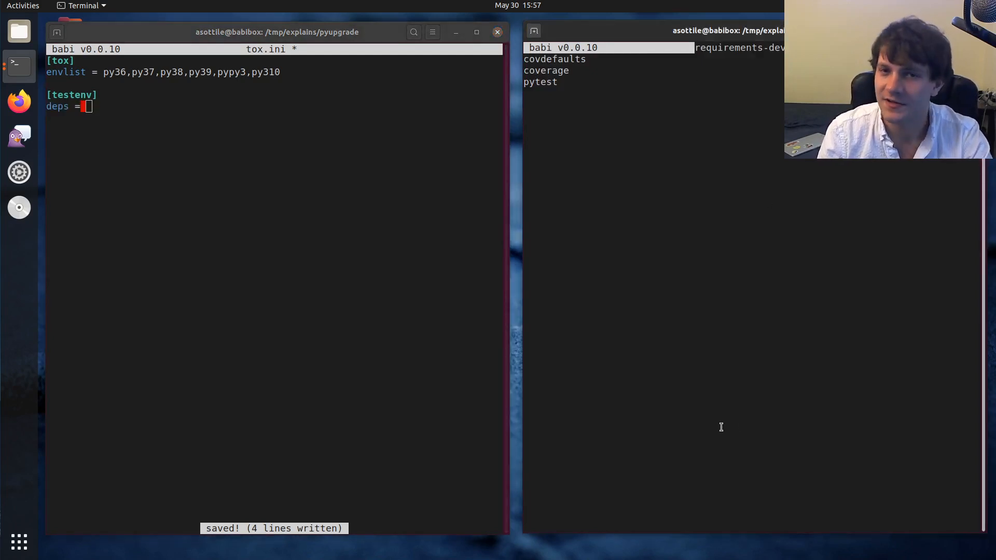
text(-r)
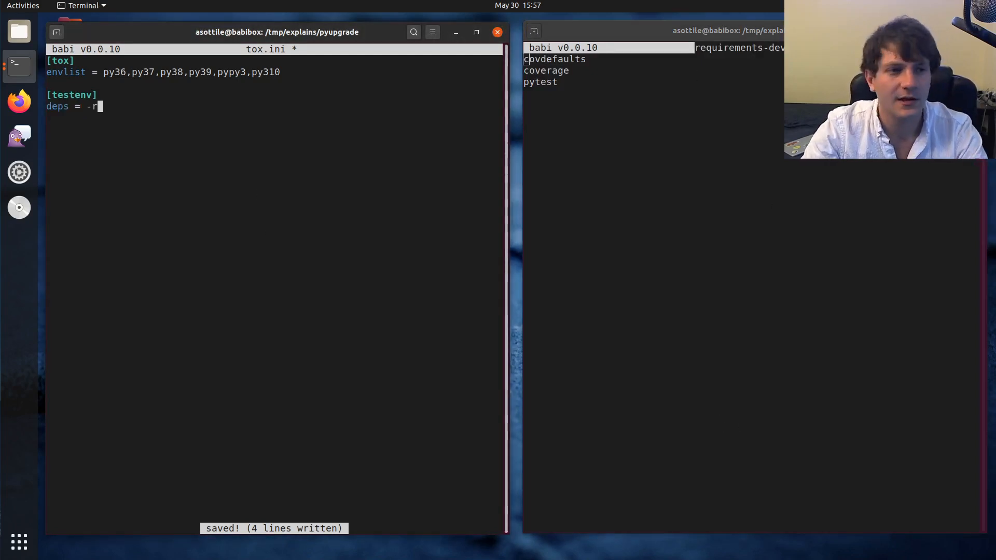
text(requirements-dev)
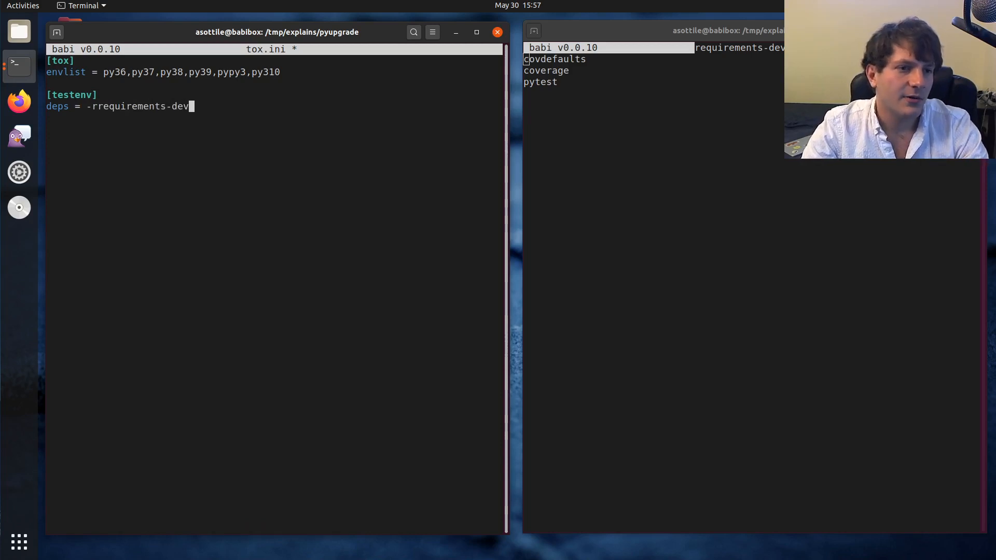
text(.txt)
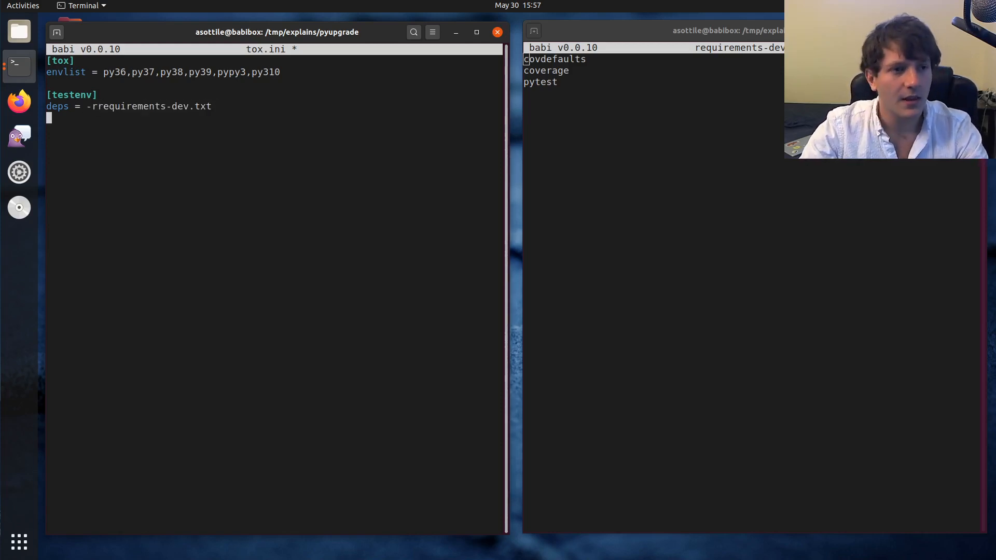
Add commands = pytest {posargs:tests} under [testenv] and save tox.ini
text(com)
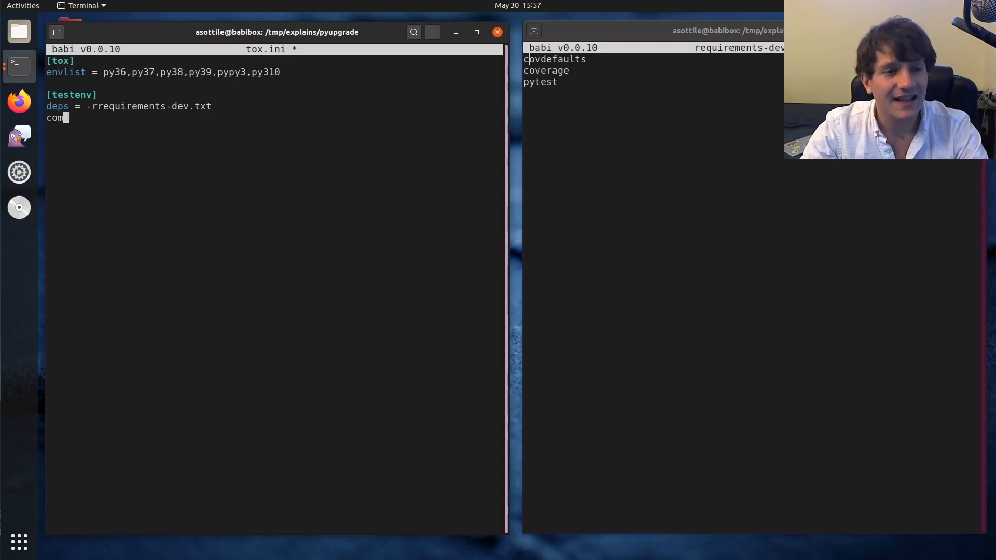
text(mands =)
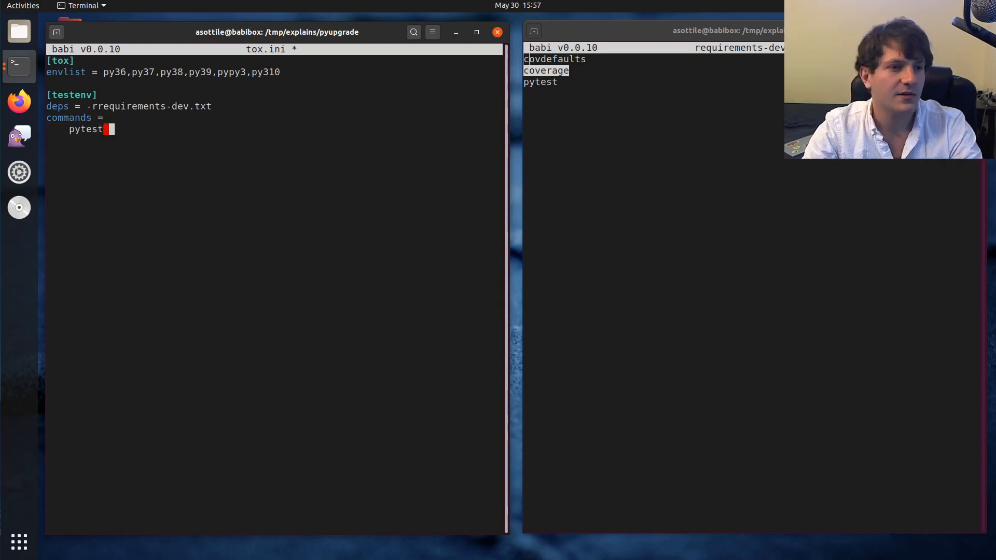
text(tests)
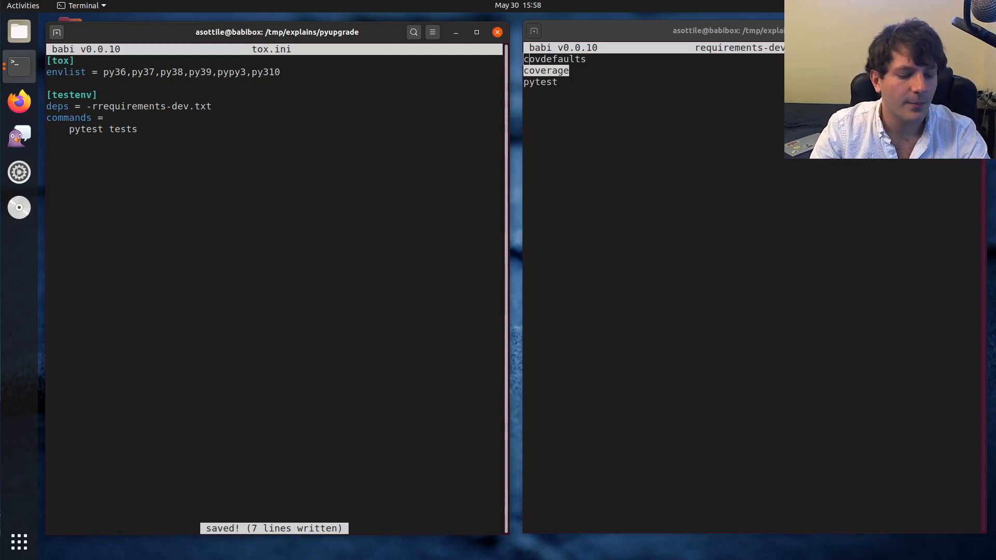
text({)
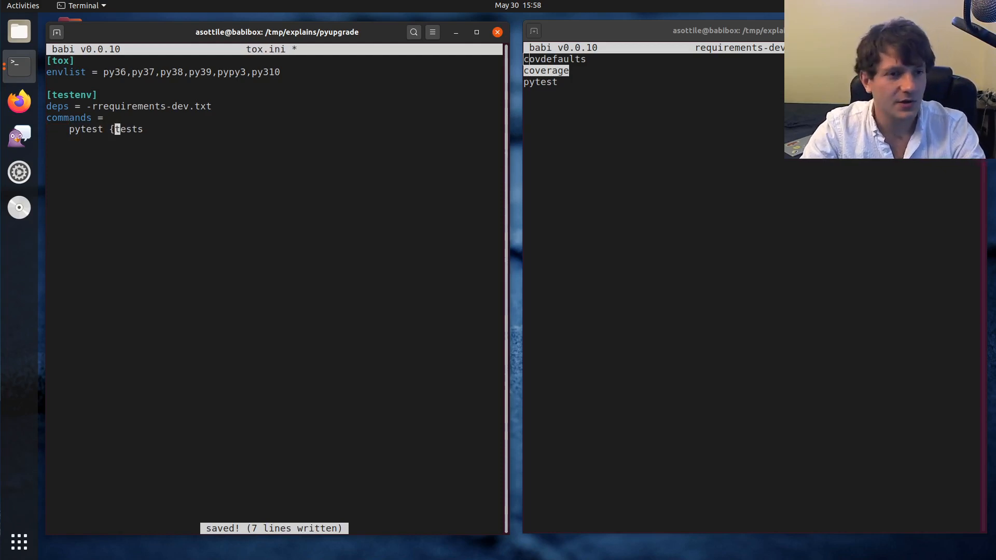
text(posargs:)
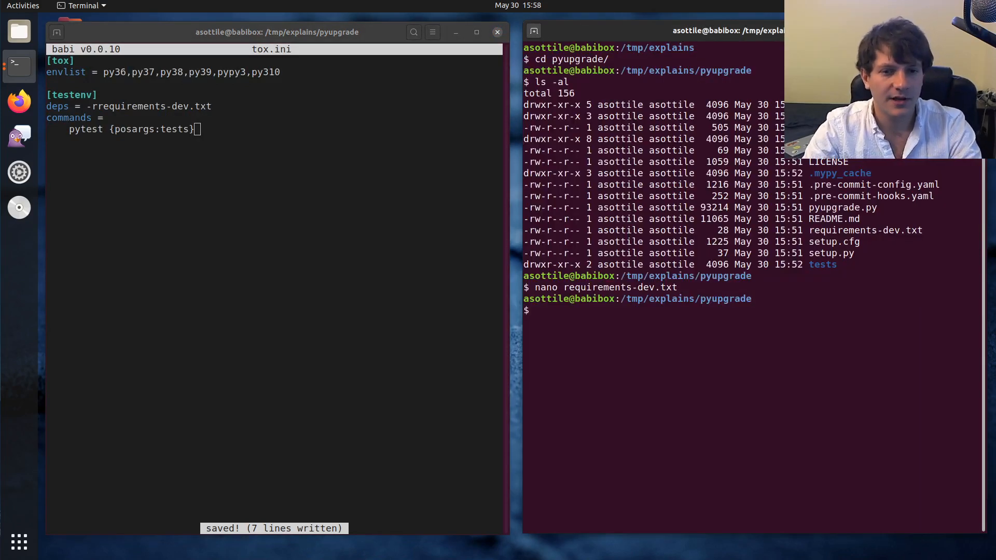
text(tox)
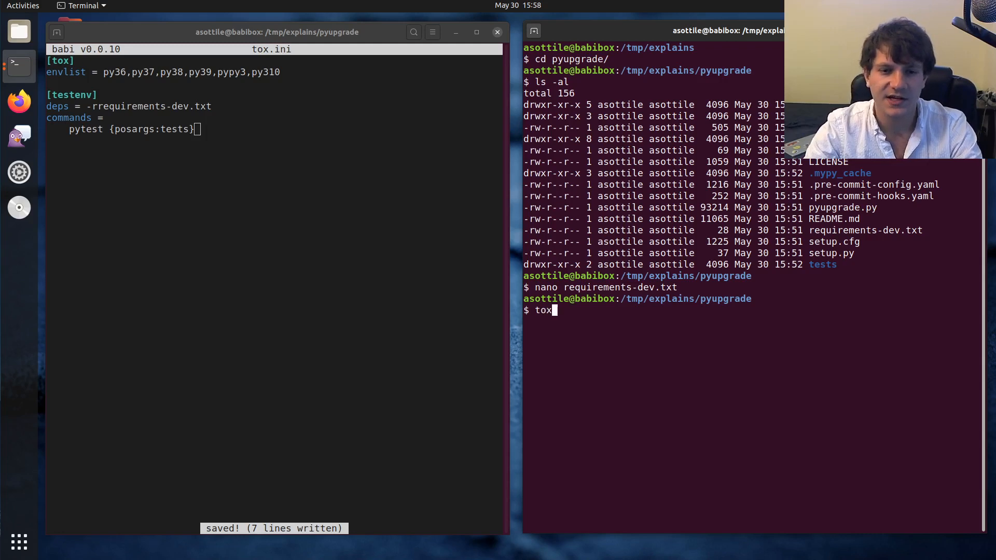
Run tox with no arguments and review each environment's result summary
key(Return)
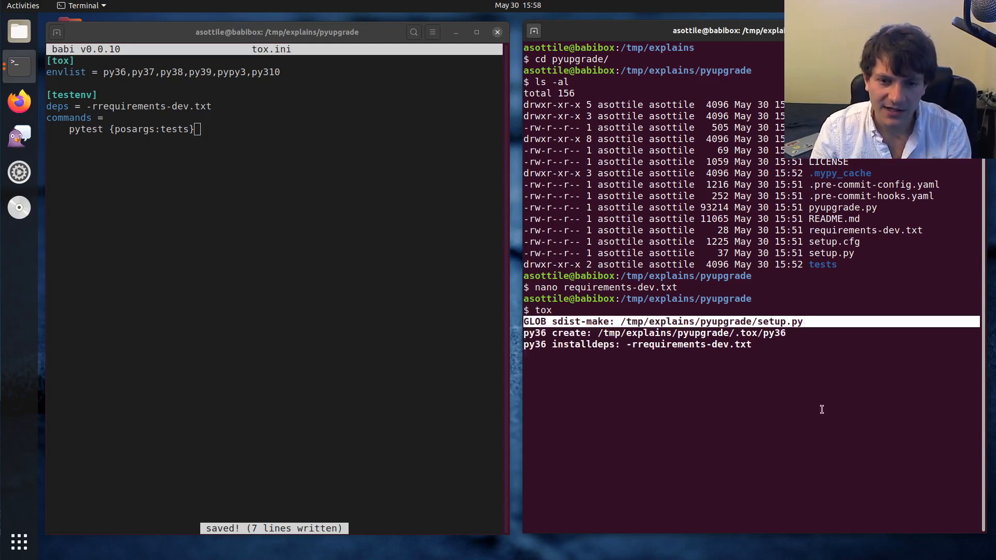
mouse_move(621, 387)
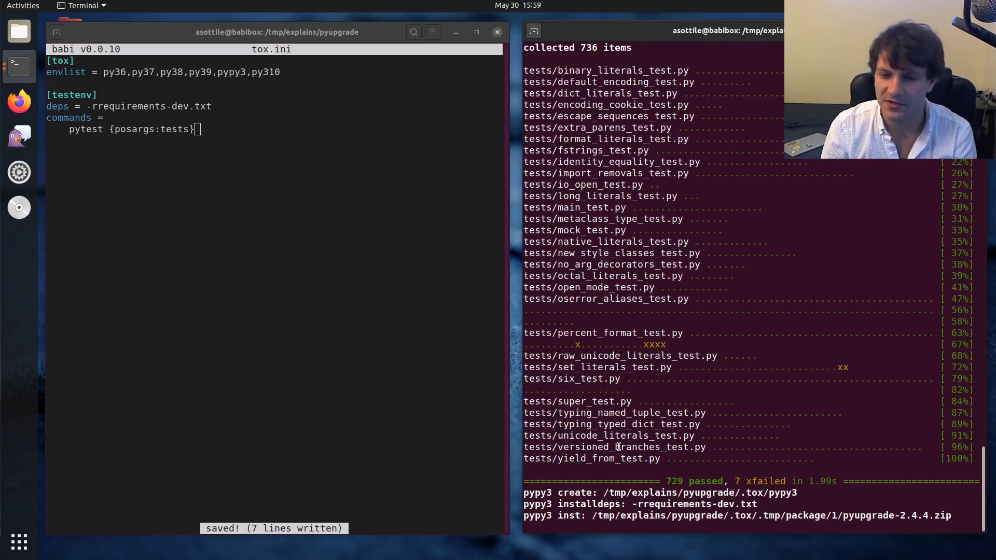
scroll(down, 3)
text(tox --)
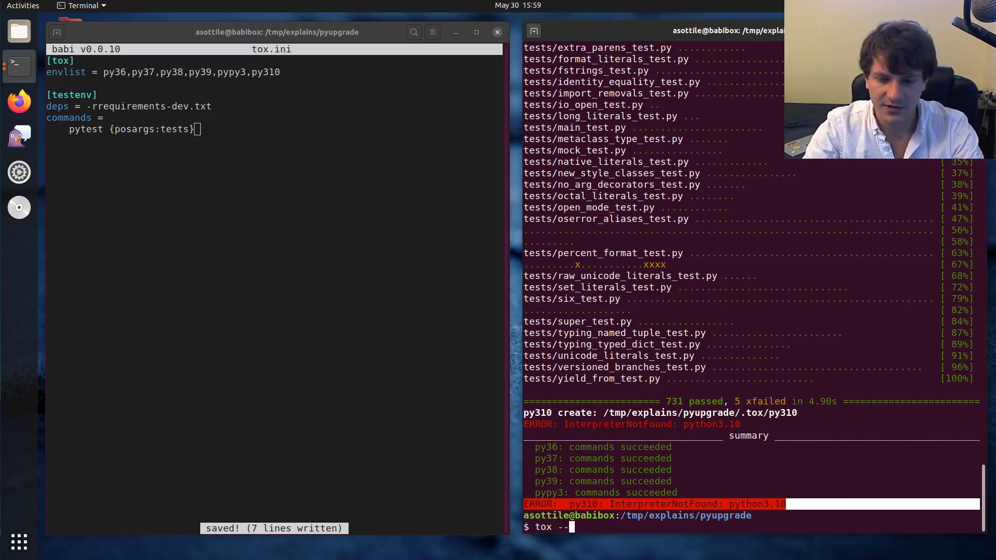
Show tox --help and scroll through its options for skipping missing interpreters
key(Return)
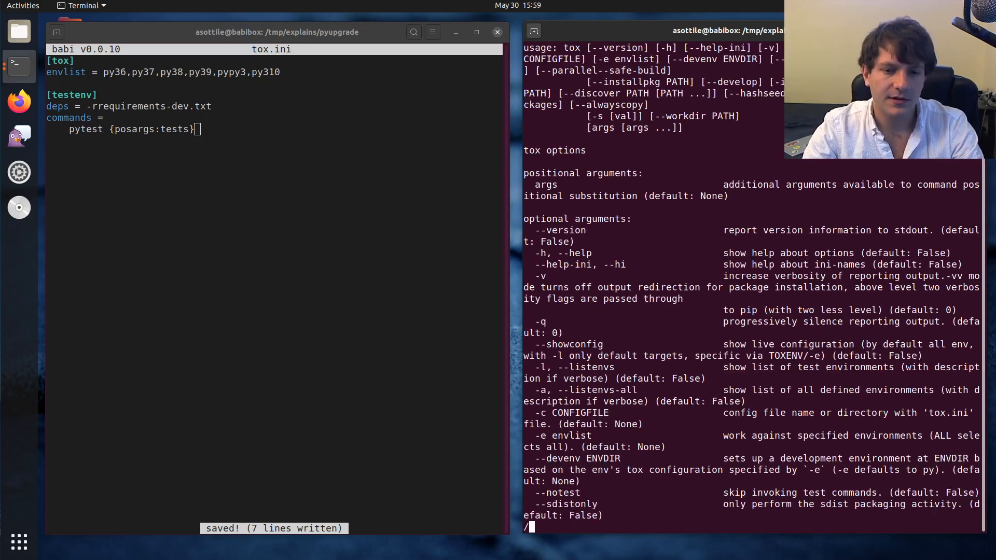
scroll(down, 3)
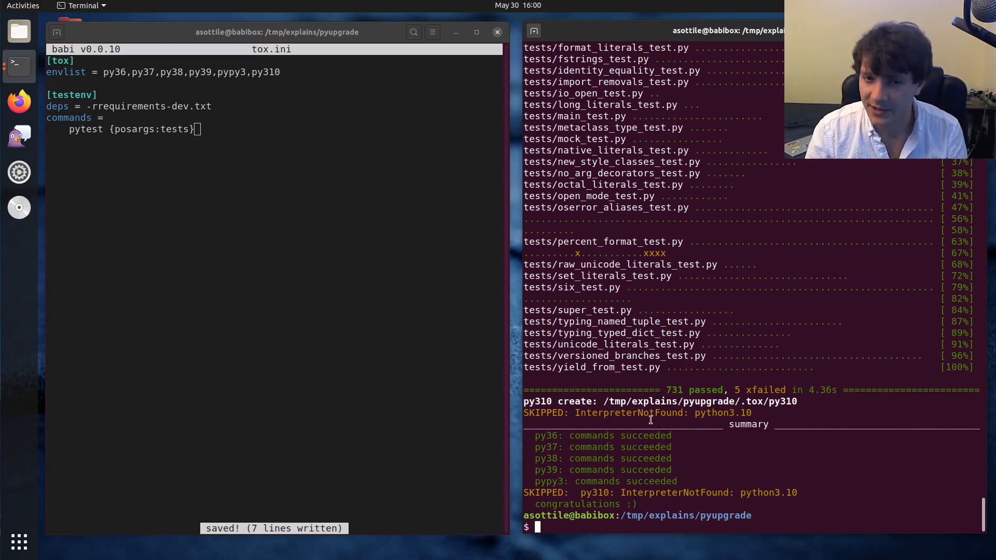
List the .tox directory, then run tox -e py38 for that single environment
text(ls .tox/)
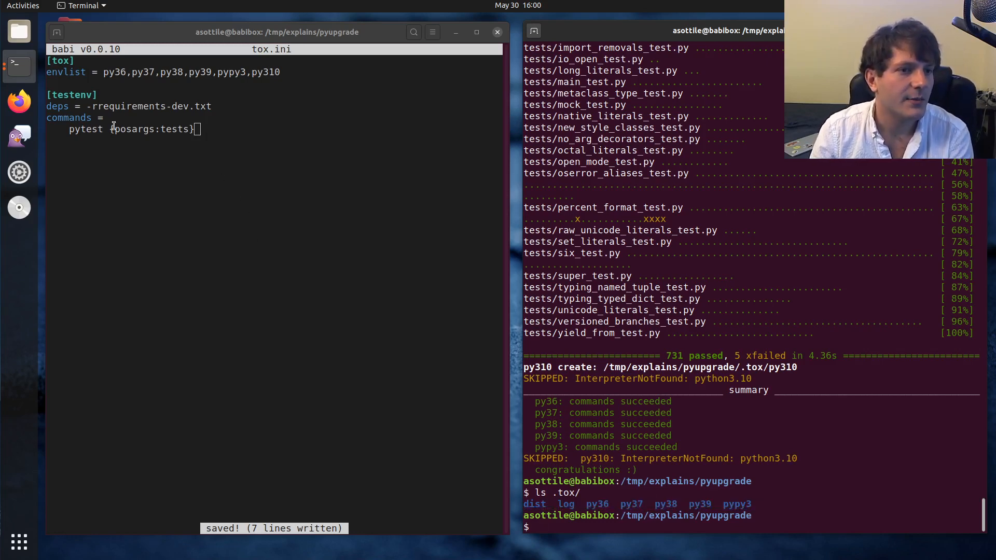
double_click(151, 128)
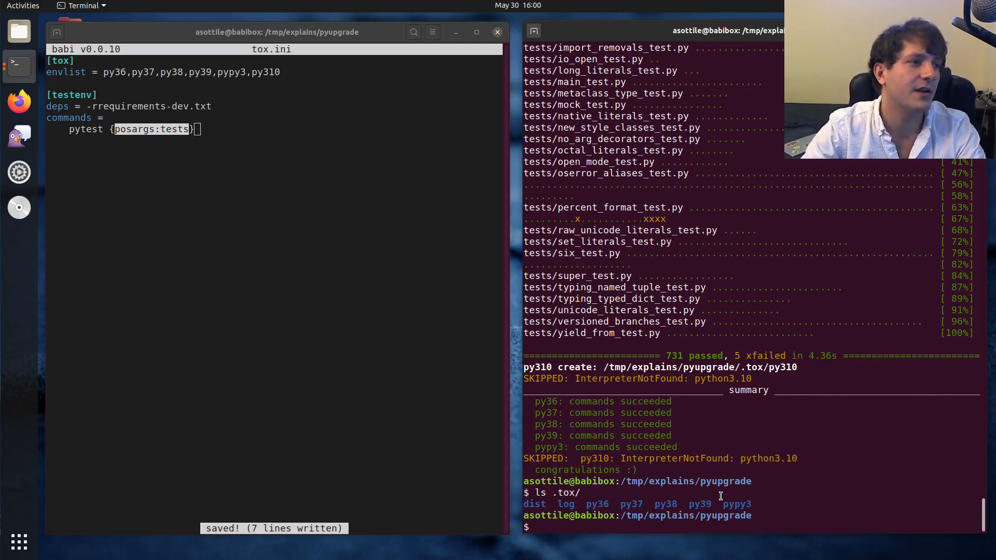
text(tox -e p)
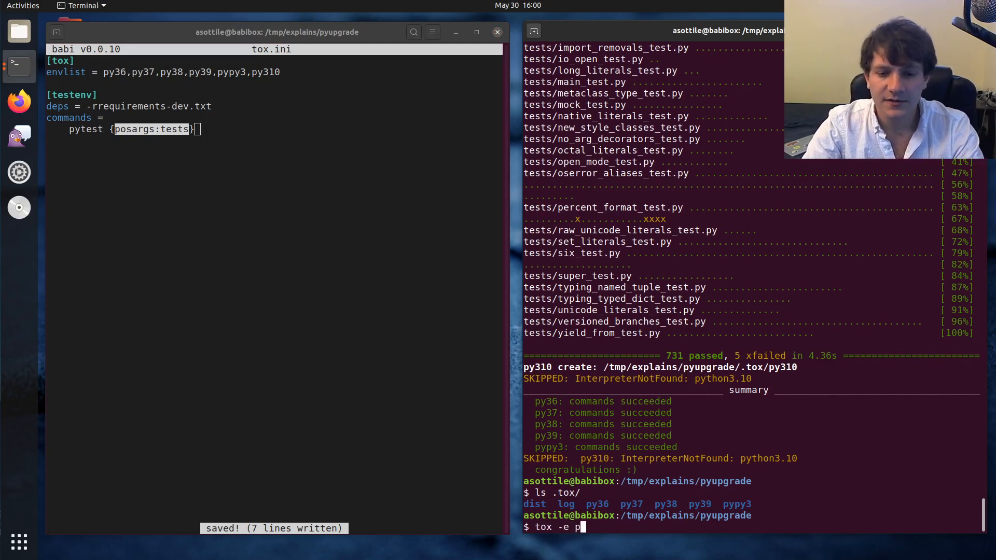
text(y38)
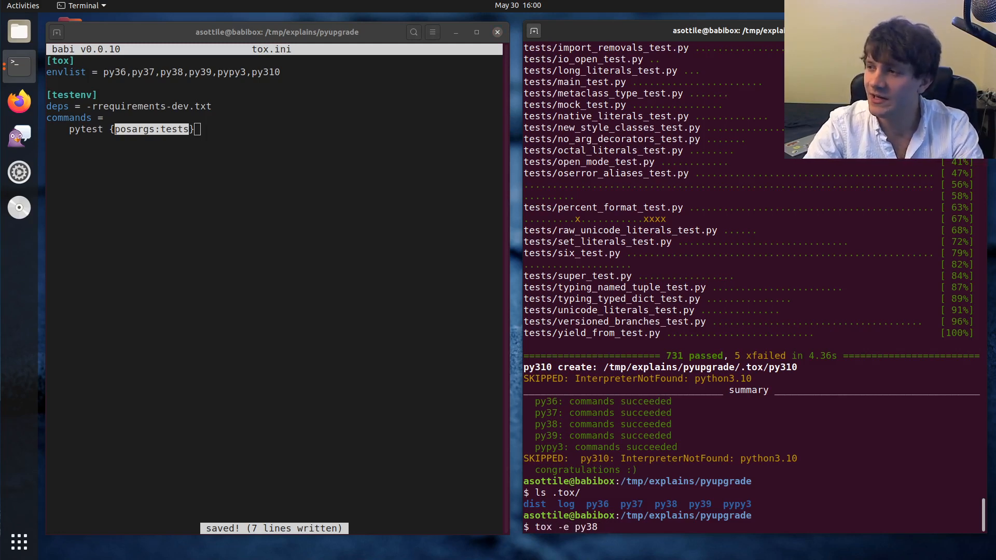
key(Return)
text(p)
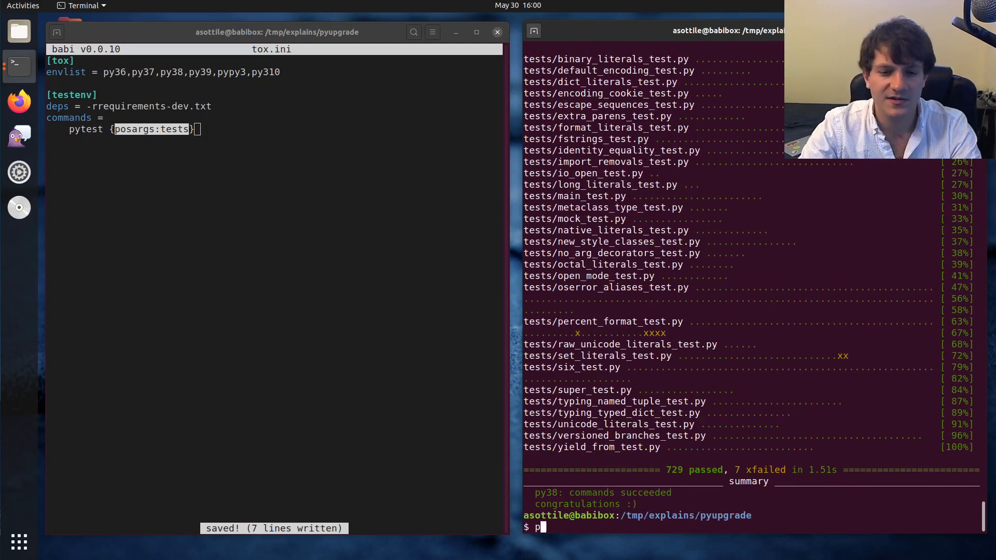
Run tox -e py27 and read the Python >=3.6.1 install error
text(ox -e p)
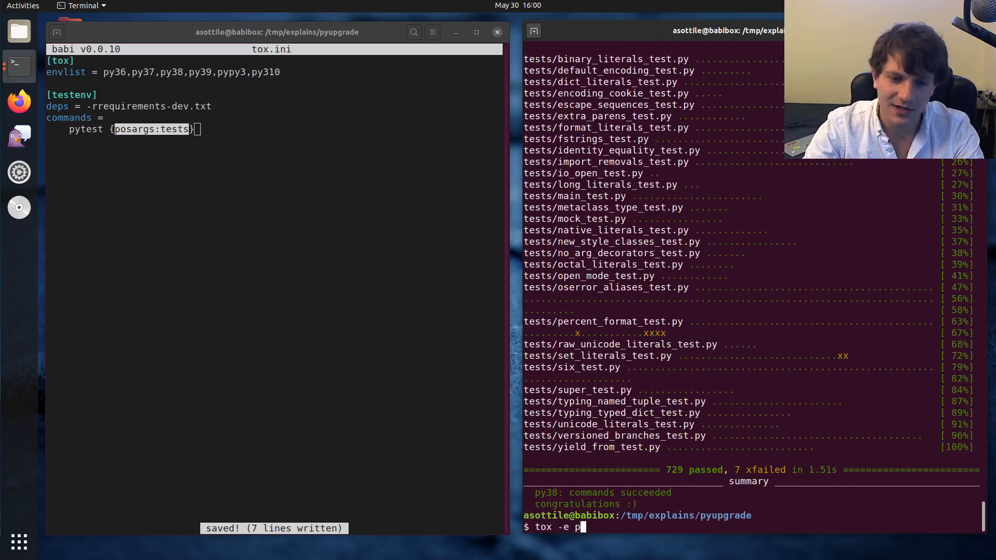
text(y27)
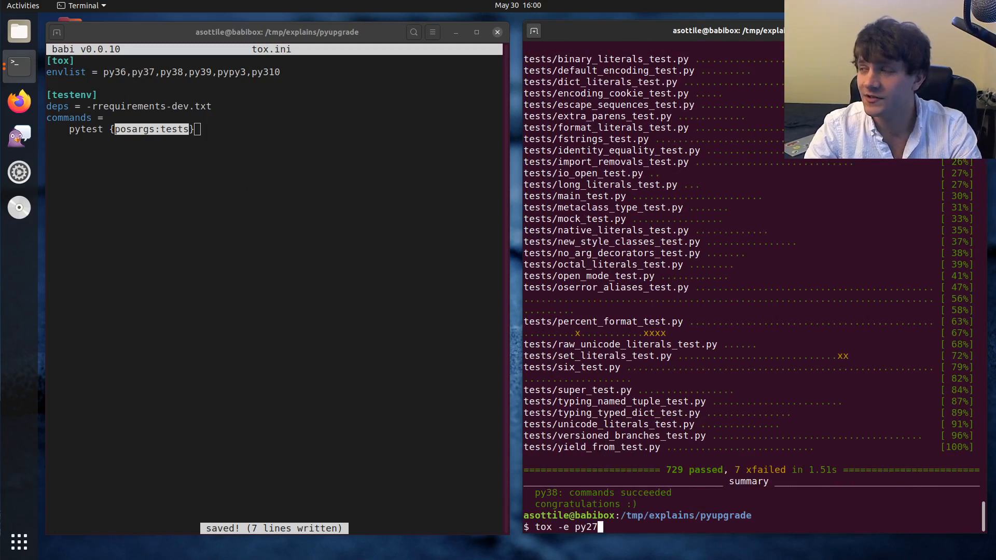
key(Return)
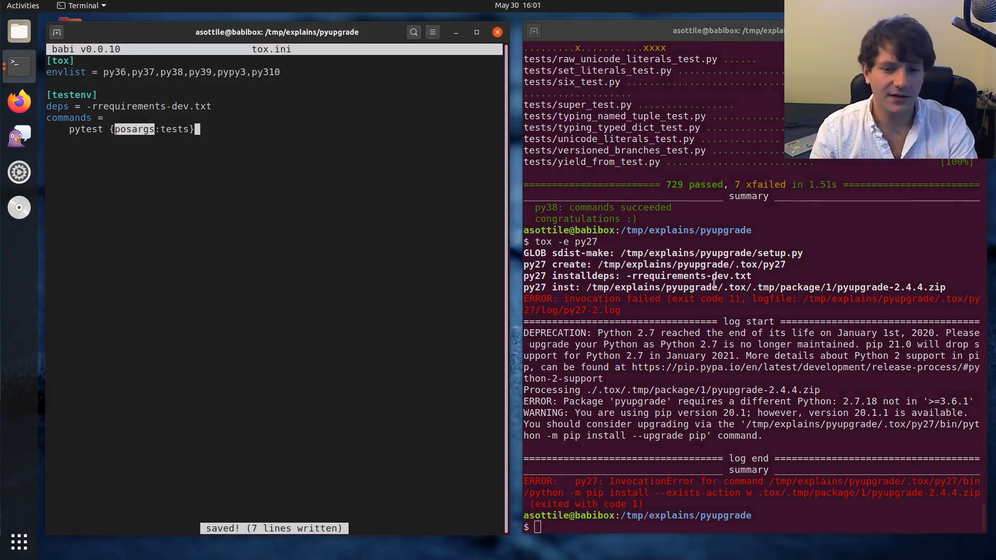
Run `tox -e py38 -- tests -k fstring` so pytest selects only the fstring tests (29 passed, 707 deselected)
text(tox -e)
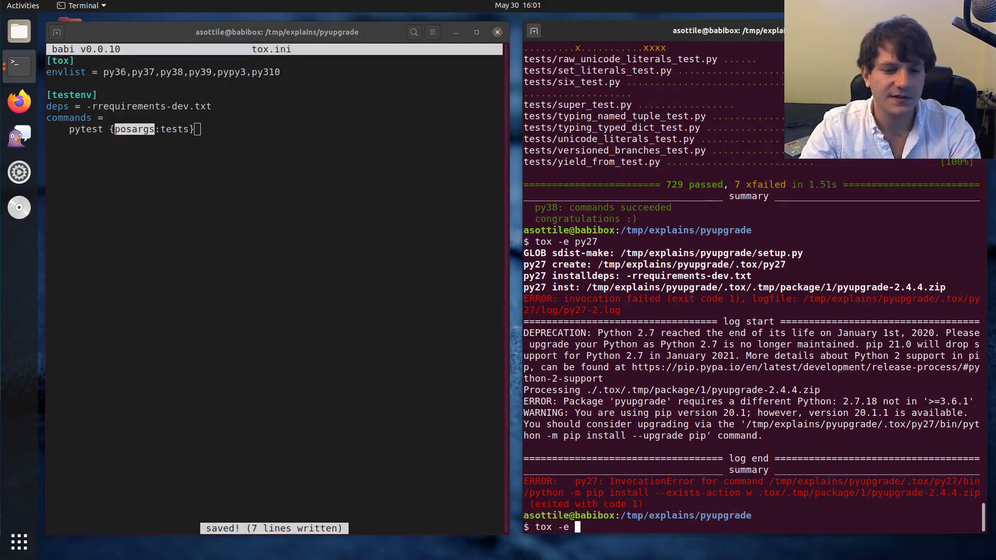
text(py38 --)
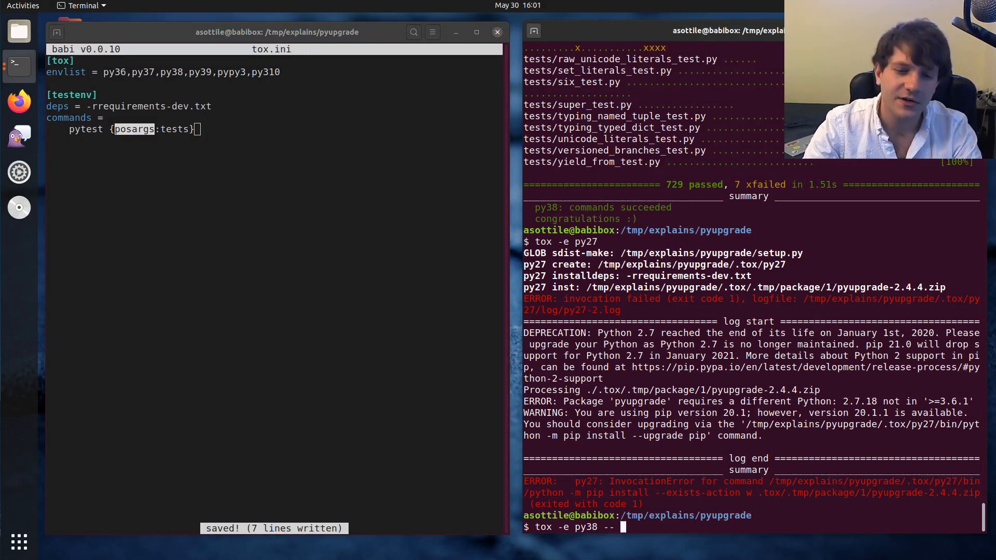
text(tests)
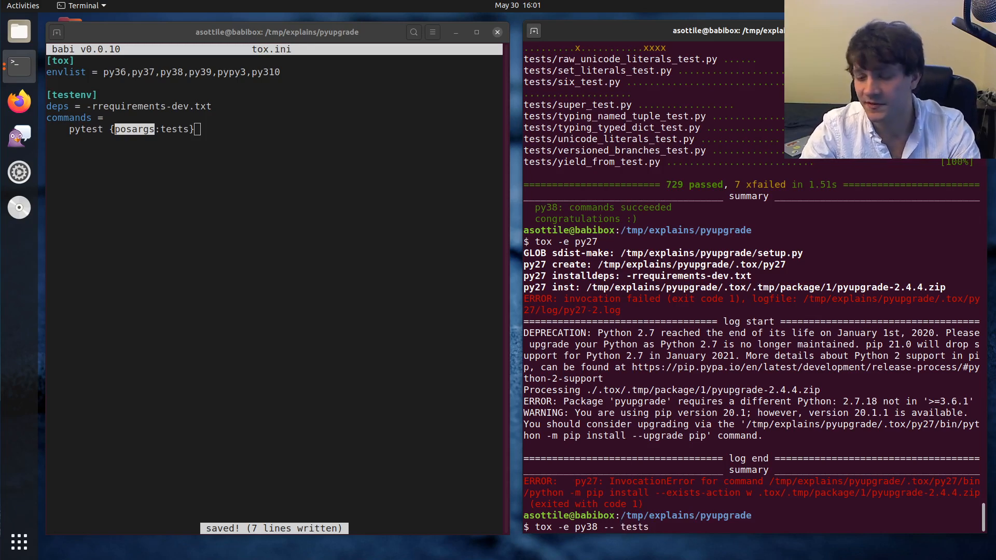
text(-k)
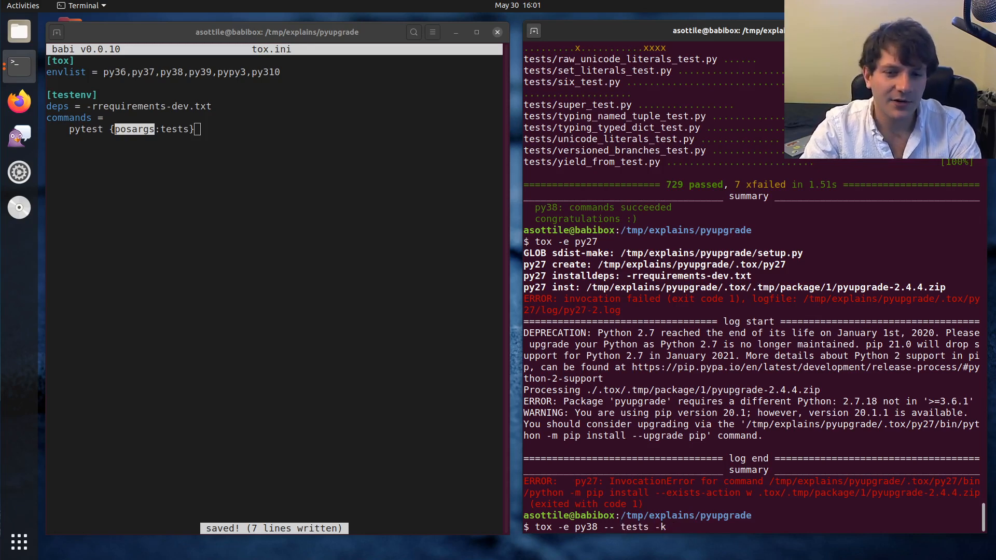
text(fstring)
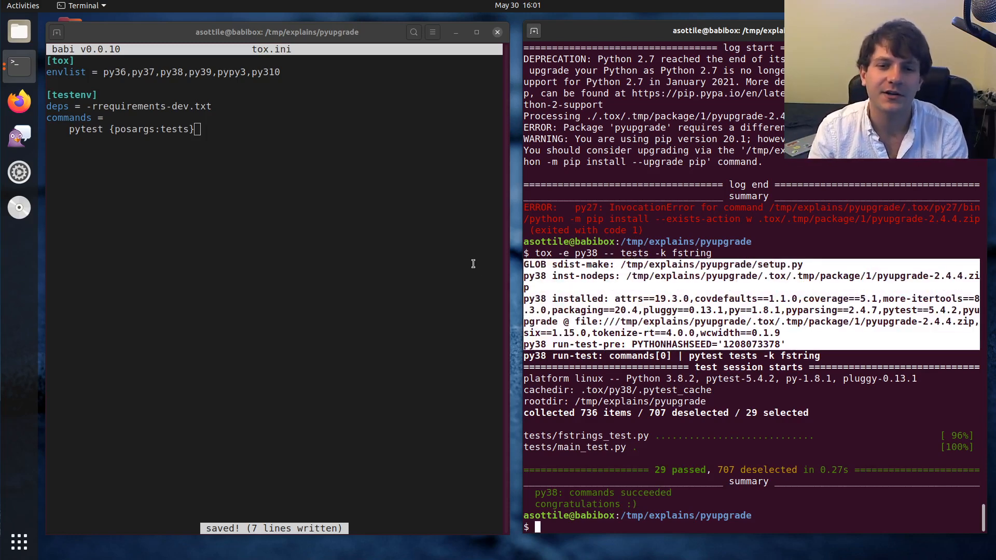
Build a venv with `tox --devenv venv` and activate it via `. venv/bin/activate`
text(tox --devenv venv)
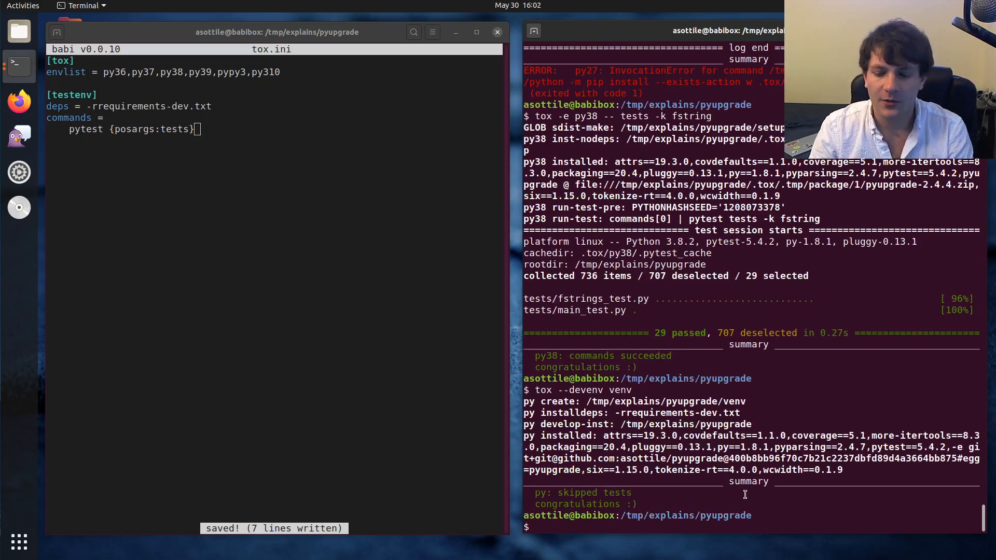
text(. venv/bin/activate)
text(pi)
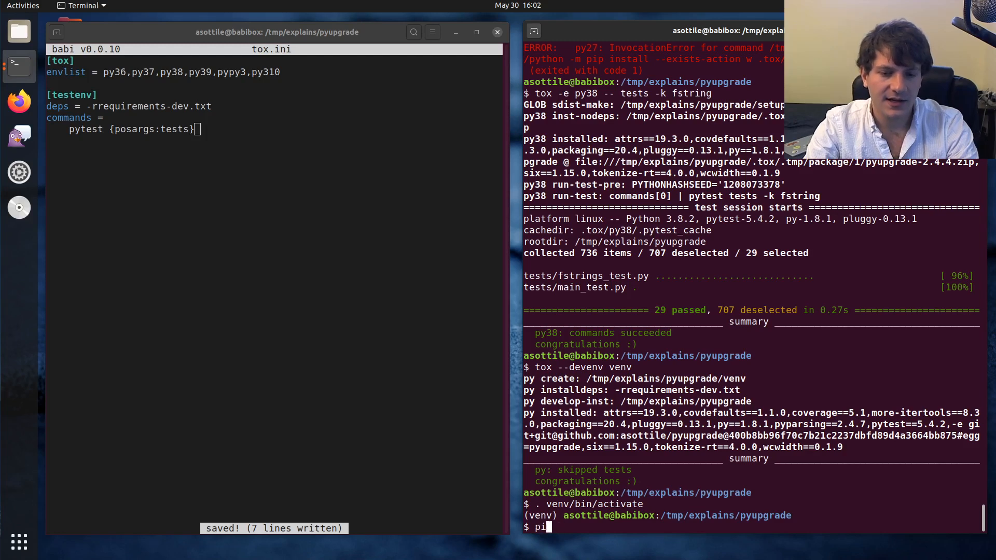
List installed packages with `pip freeze -l`, then enter `pytest tests` in the activated venv
text(p)
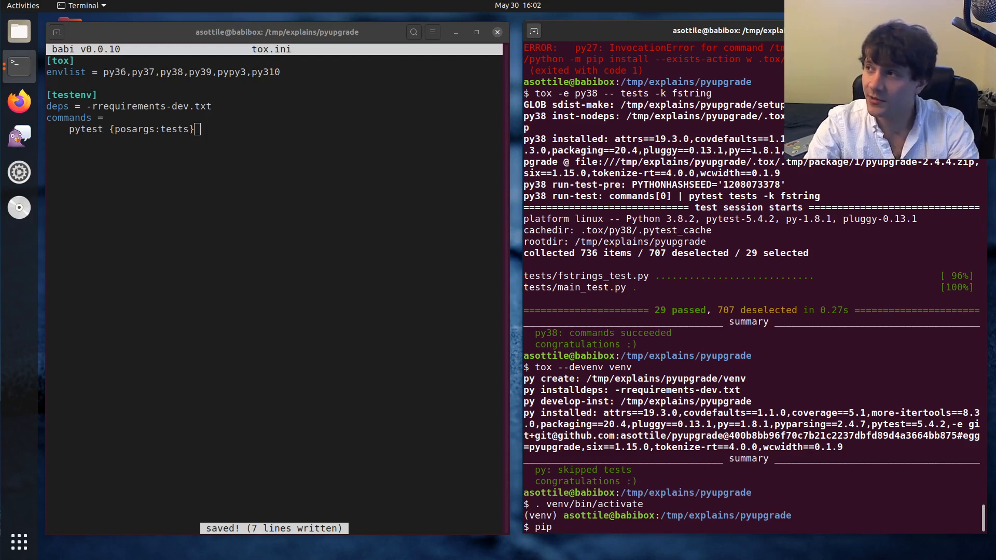
text(freeze -l)
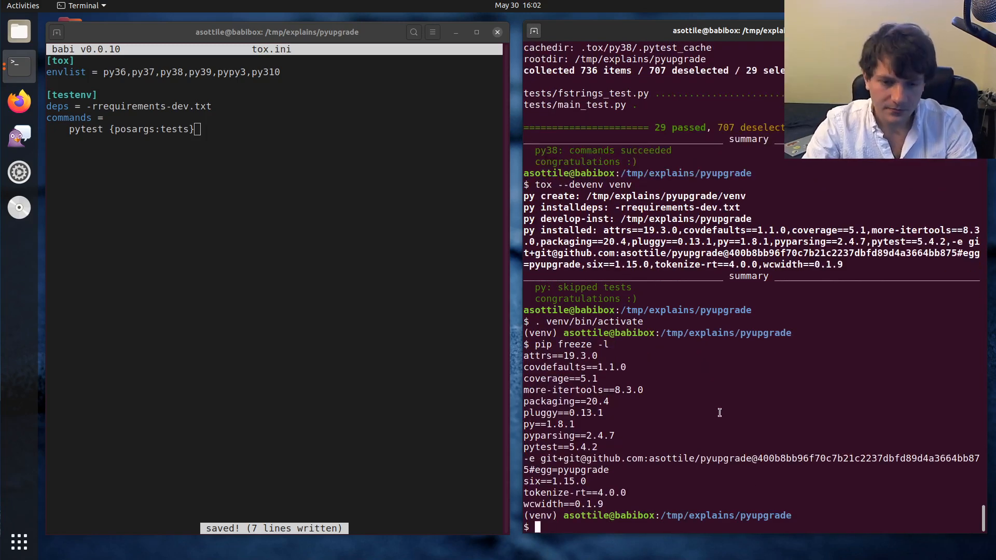
text(pytest tests)
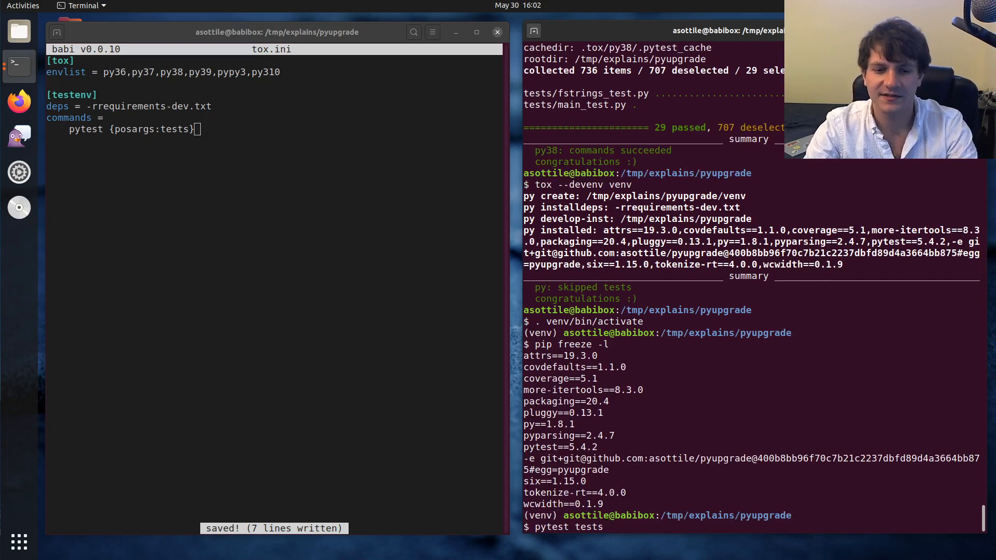